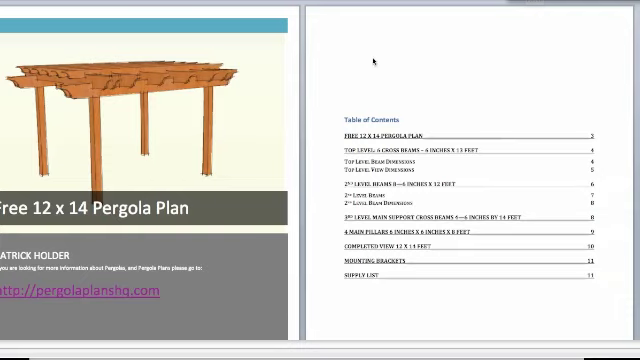
{"action": "mouse_move", "coordinate": [385, 135]}
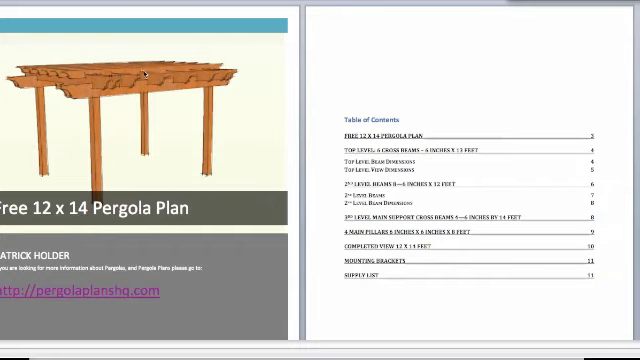
{"action": "mouse_move", "coordinate": [105, 108]}
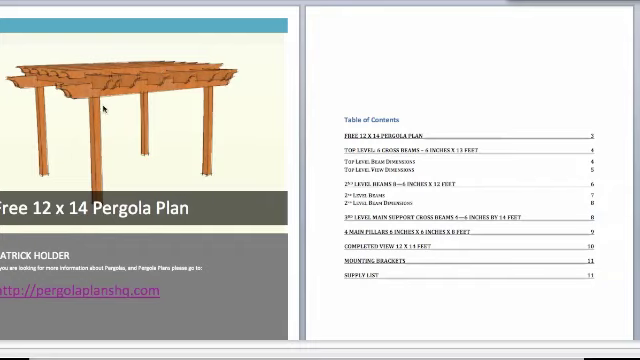
{"action": "mouse_move", "coordinate": [340, 73]}
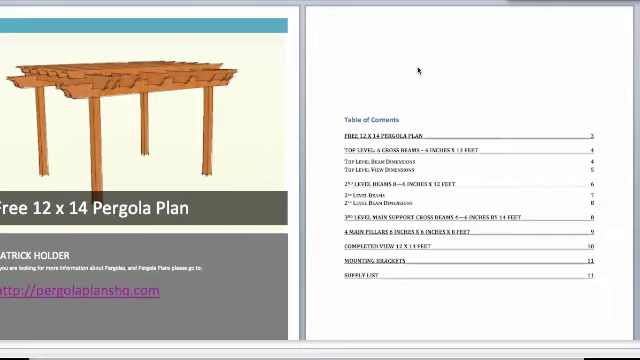
{"action": "mouse_move", "coordinate": [417, 68]}
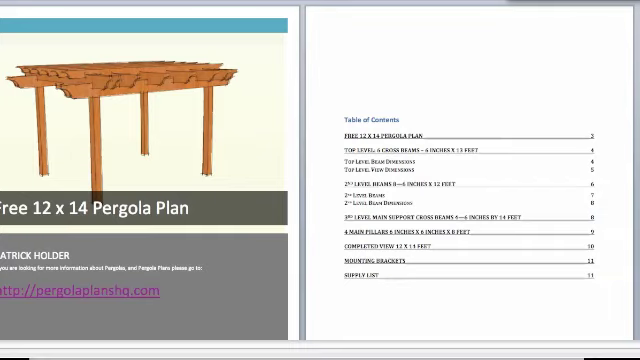